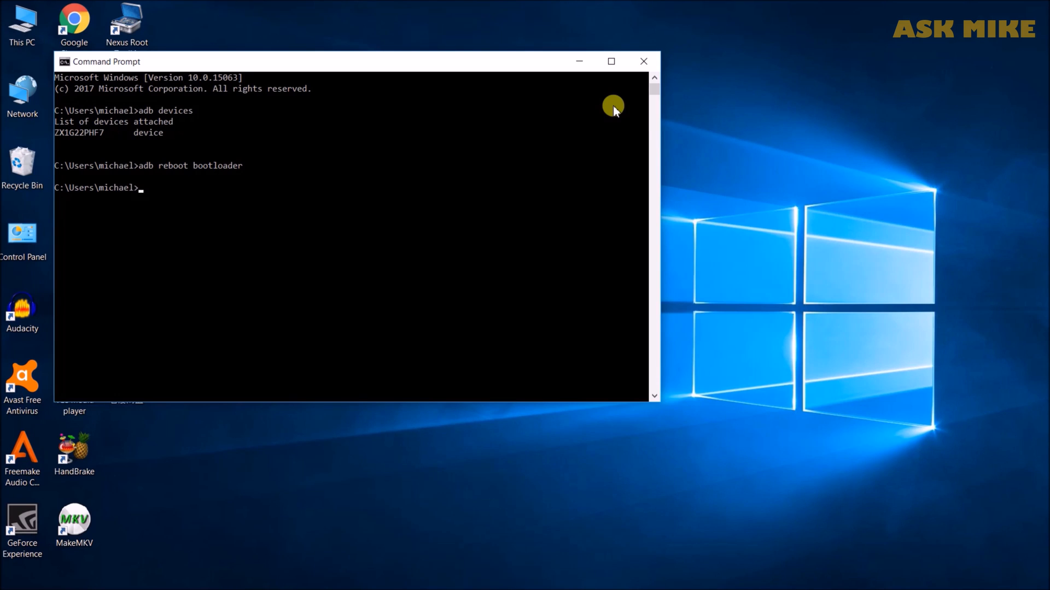
Step: Run 'fastboot devices' to confirm ZX1G22PHF7 is listed in fastboot mode
{"action": "type", "text": "fastboot dev"}
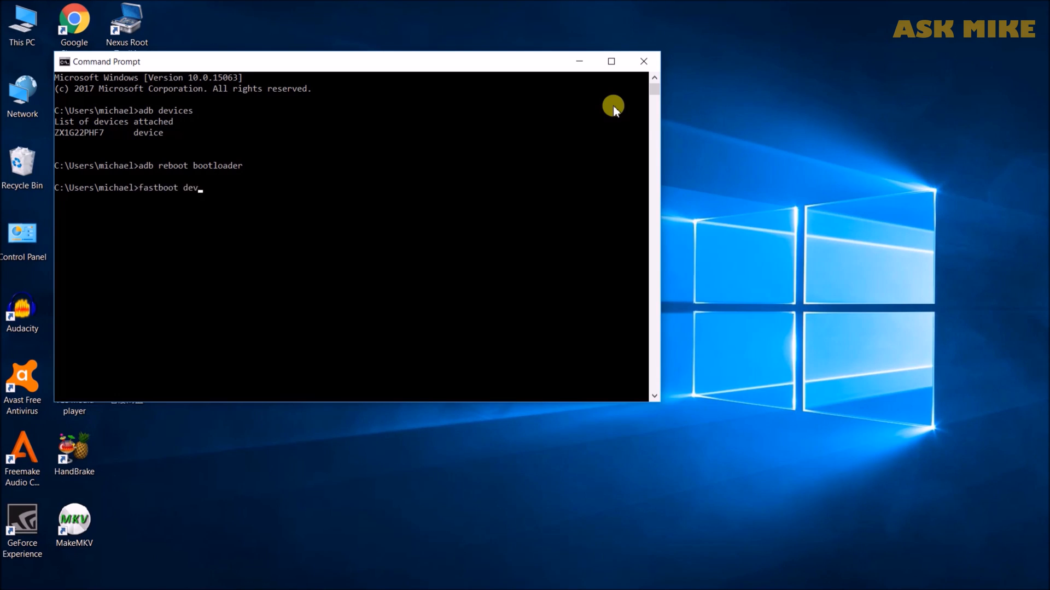
{"action": "key", "text": "Return"}
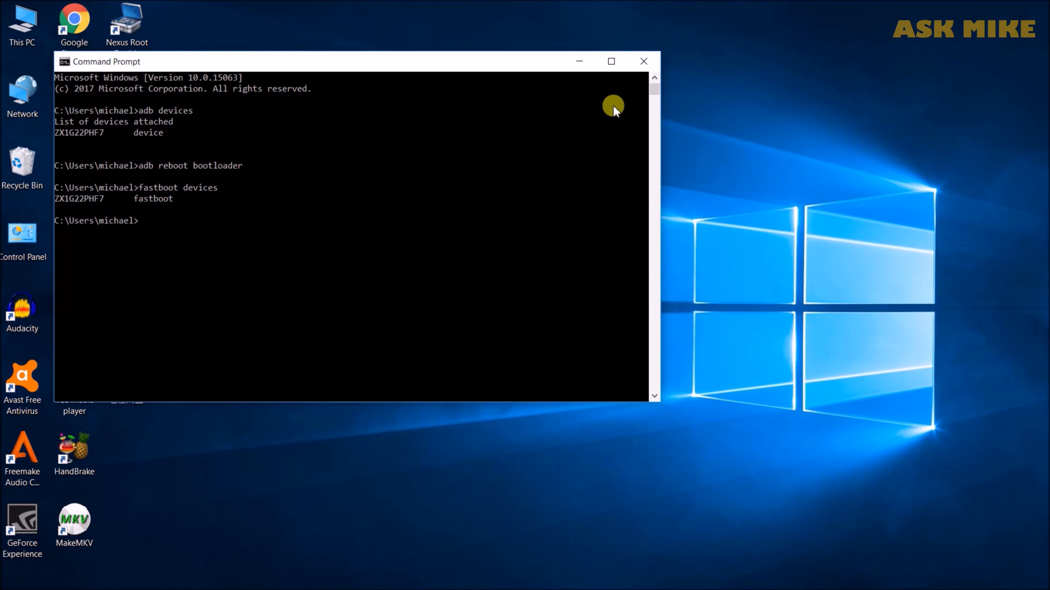
Step: Switch to D:\Nexus 6 and list its LineageOS, GApps, kernel and TWRP files
{"action": "type", "text": "d"}
{"action": "type", "text": "cd"}
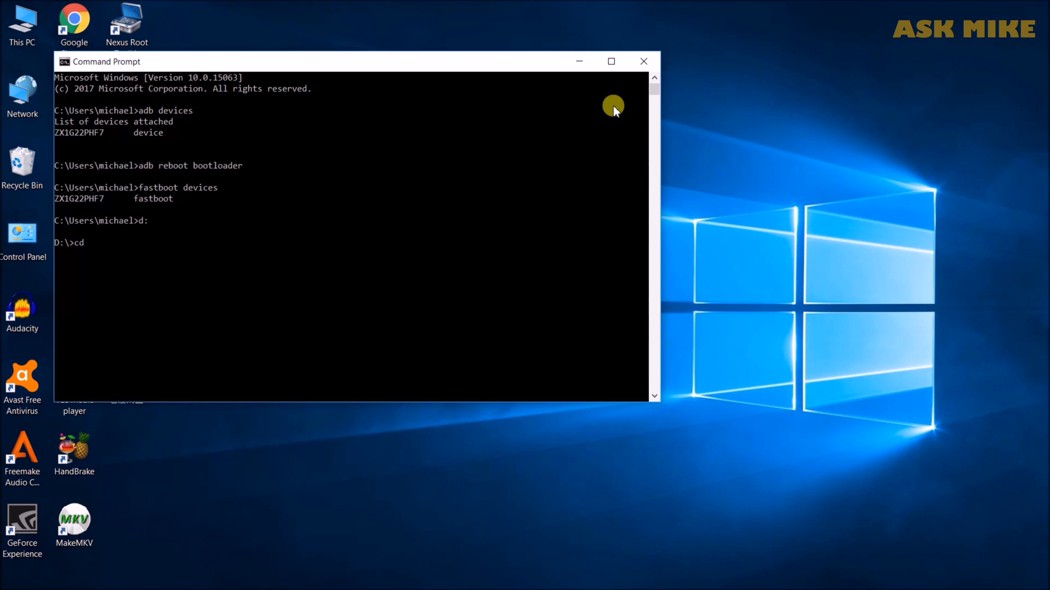
{"action": "type", "text": "nexus 6\""}
{"action": "type", "text": "dir/w"}
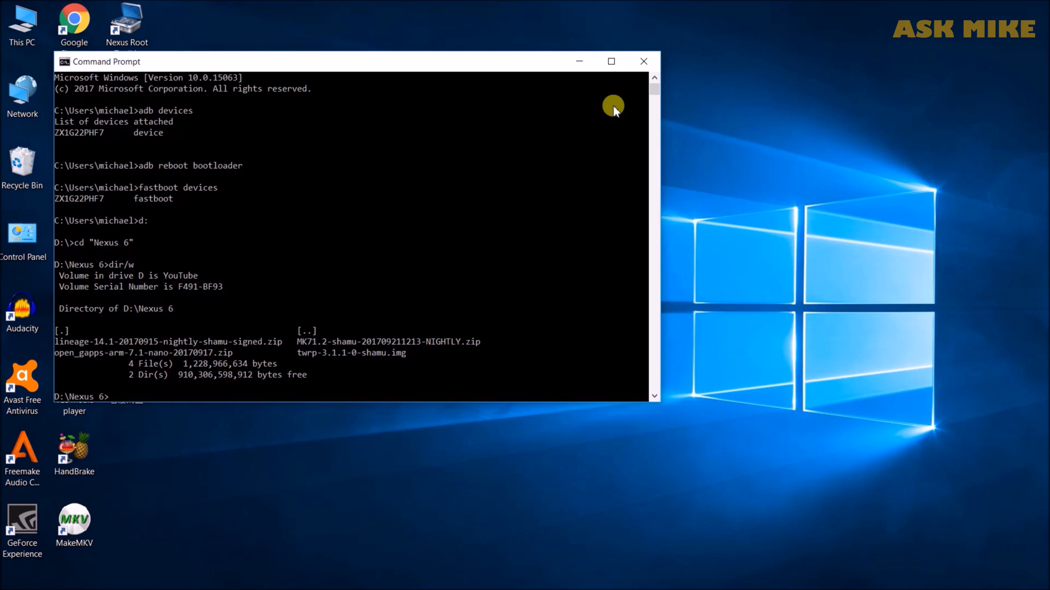
Step: Enter 'fastboot flash recovery twrp-3.1.1-0-shamu.img' at the prompt without running it
{"action": "type", "text": "fastboot flash"}
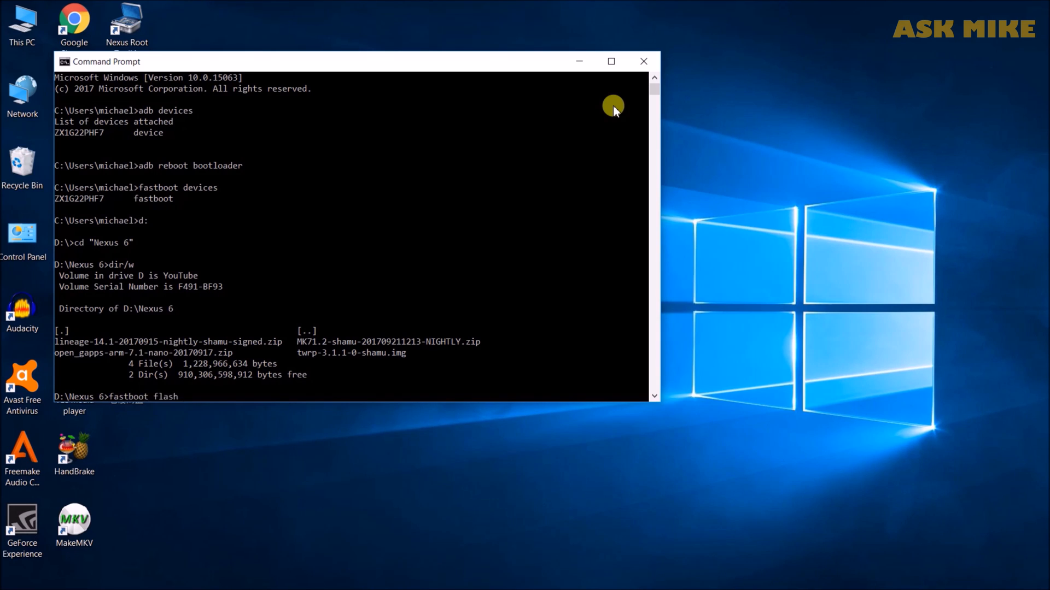
{"action": "type", "text": "recovery"}
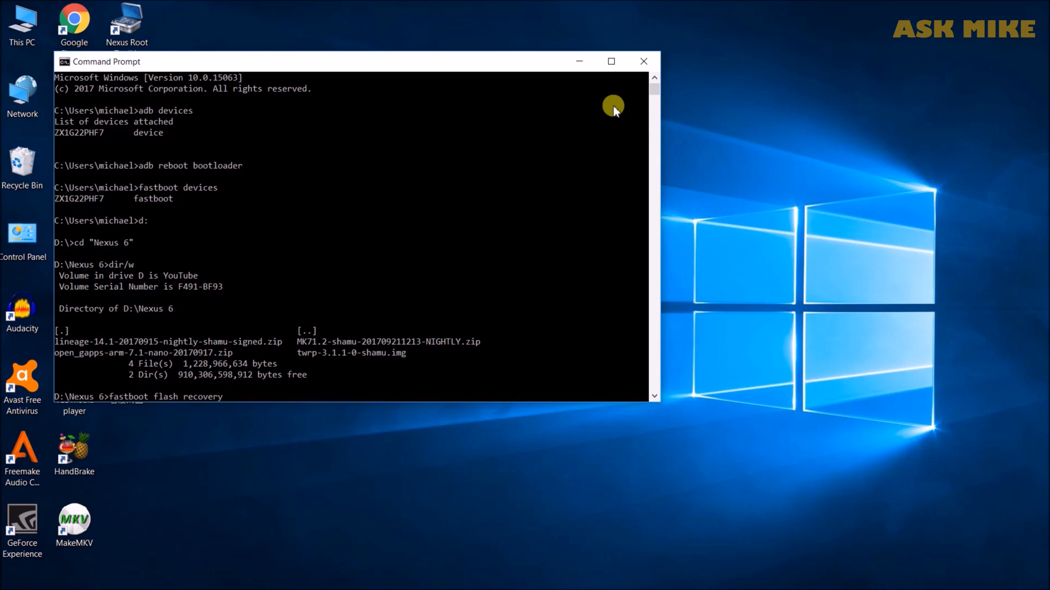
{"action": "type", "text": "twrp-3.1.1-0-shamu.img"}
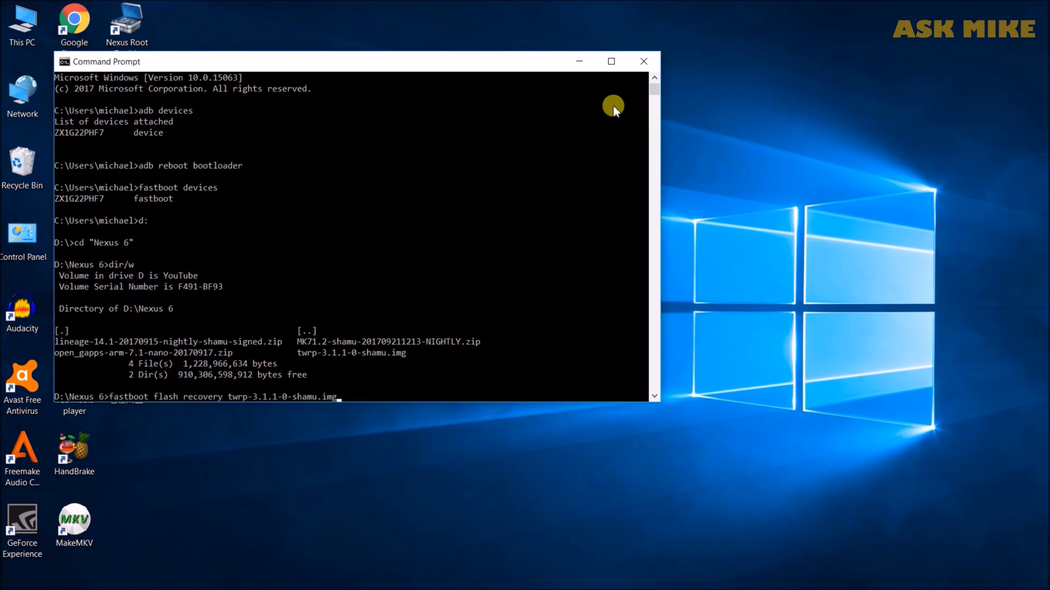